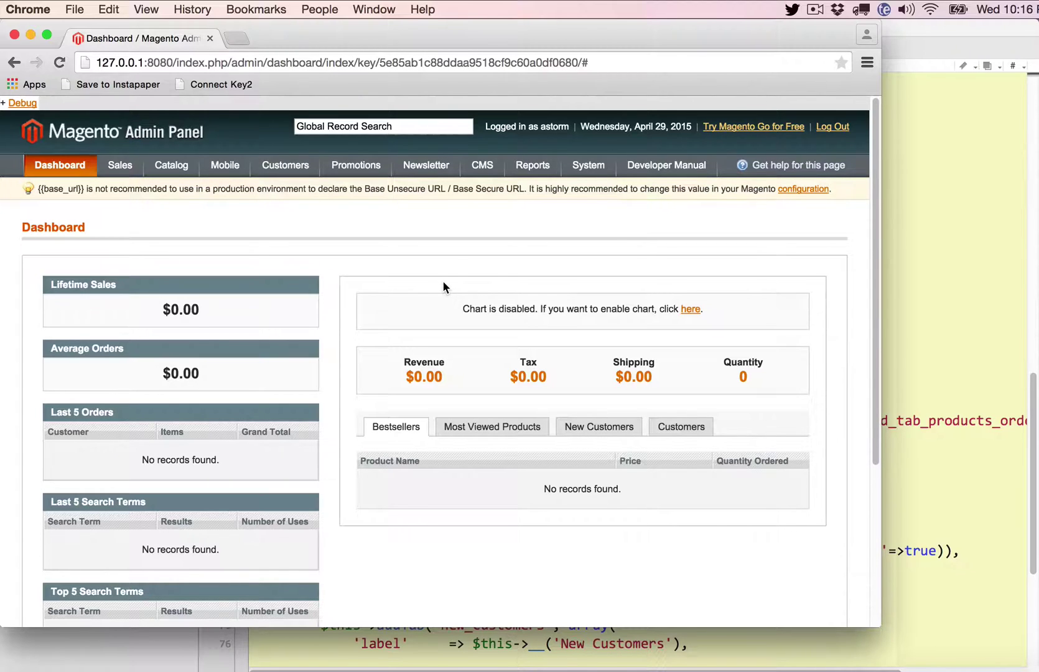
mouse_move(428, 288)
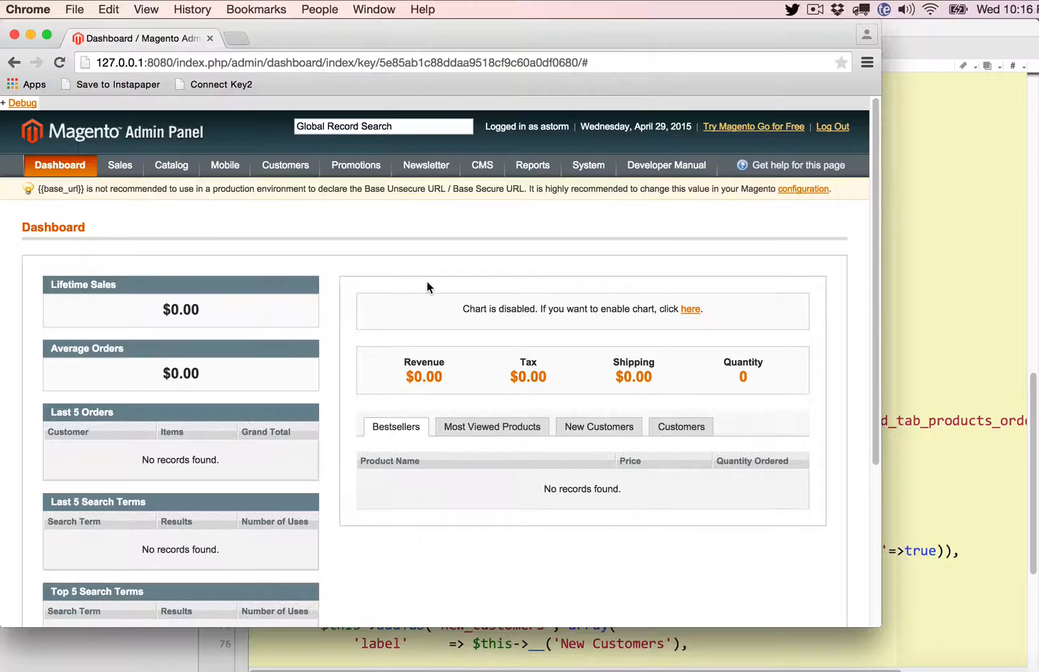
mouse_move(20, 106)
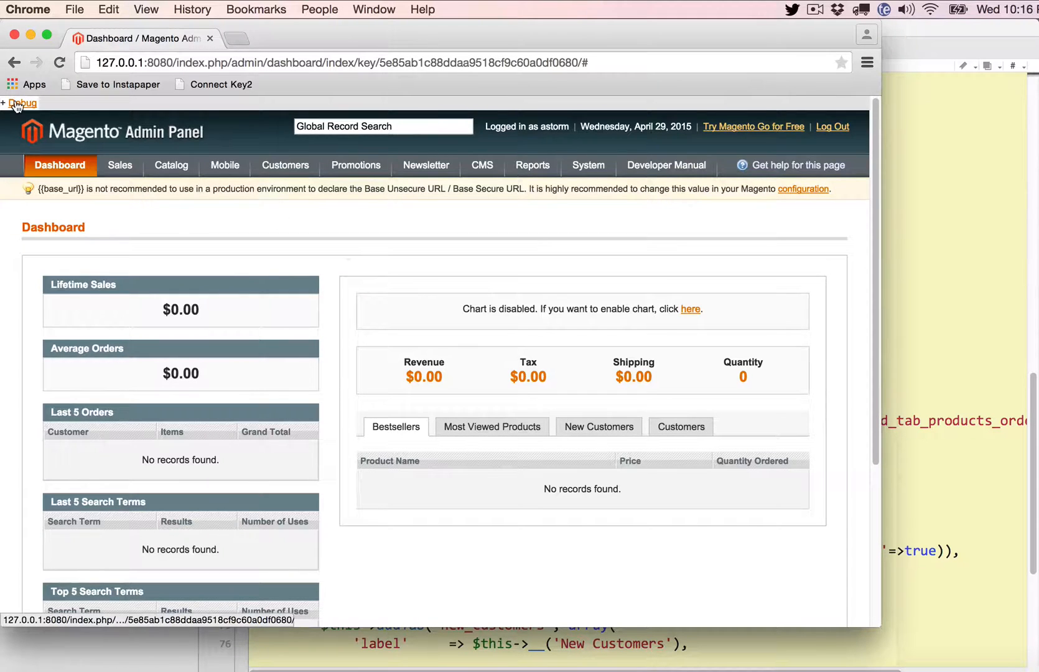
Step: Open the Debug panel, review the Blocks list, and return to the Layout tab
left_click(20, 104)
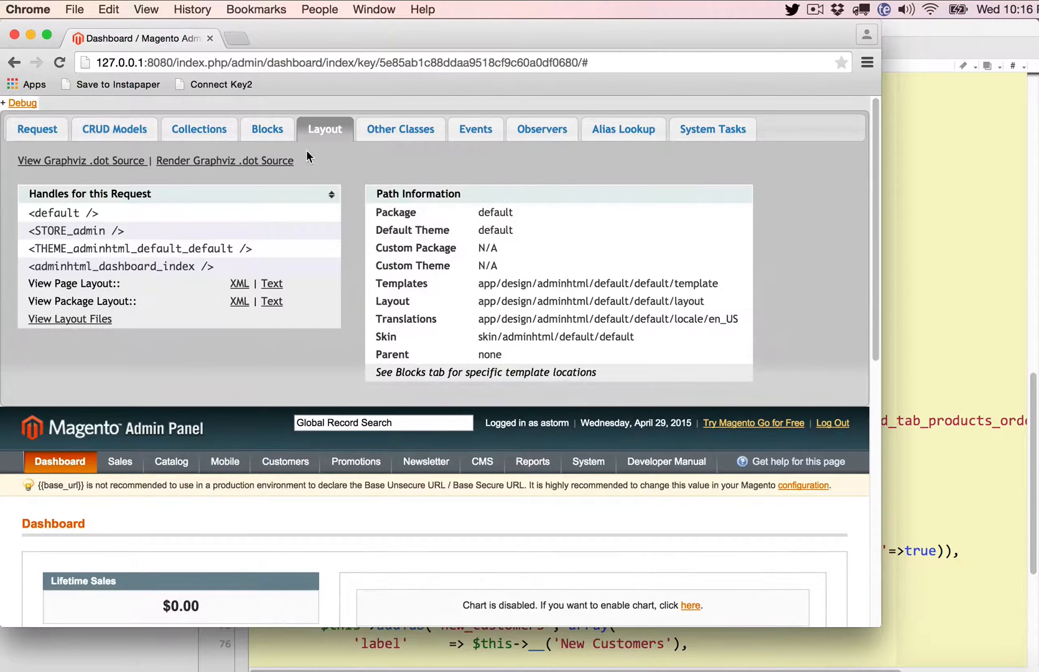
left_click(267, 129)
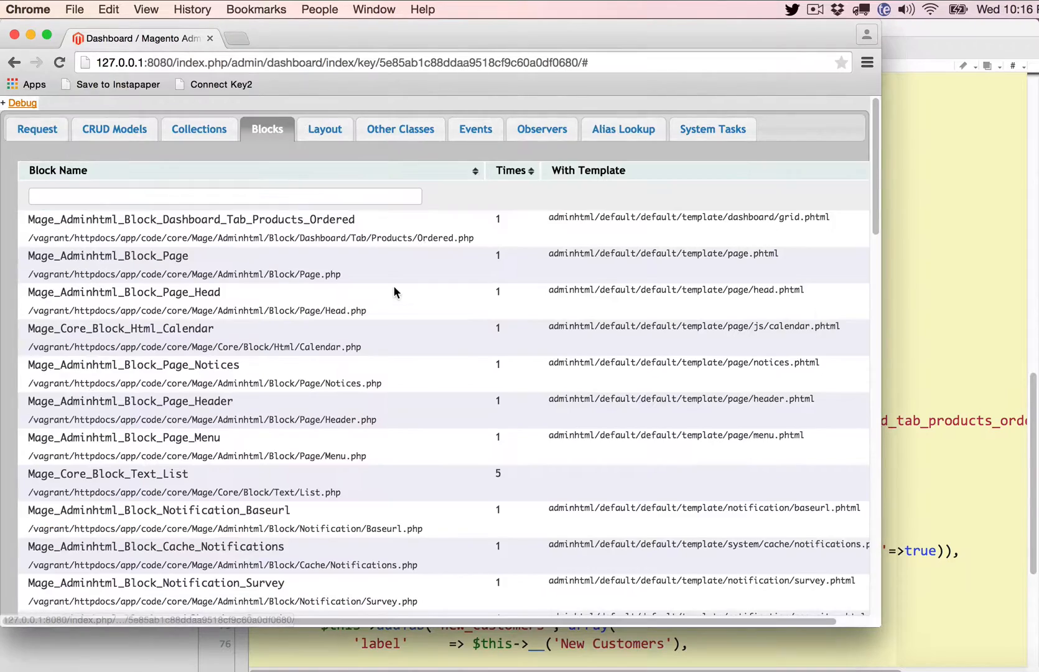
scroll("down", 3)
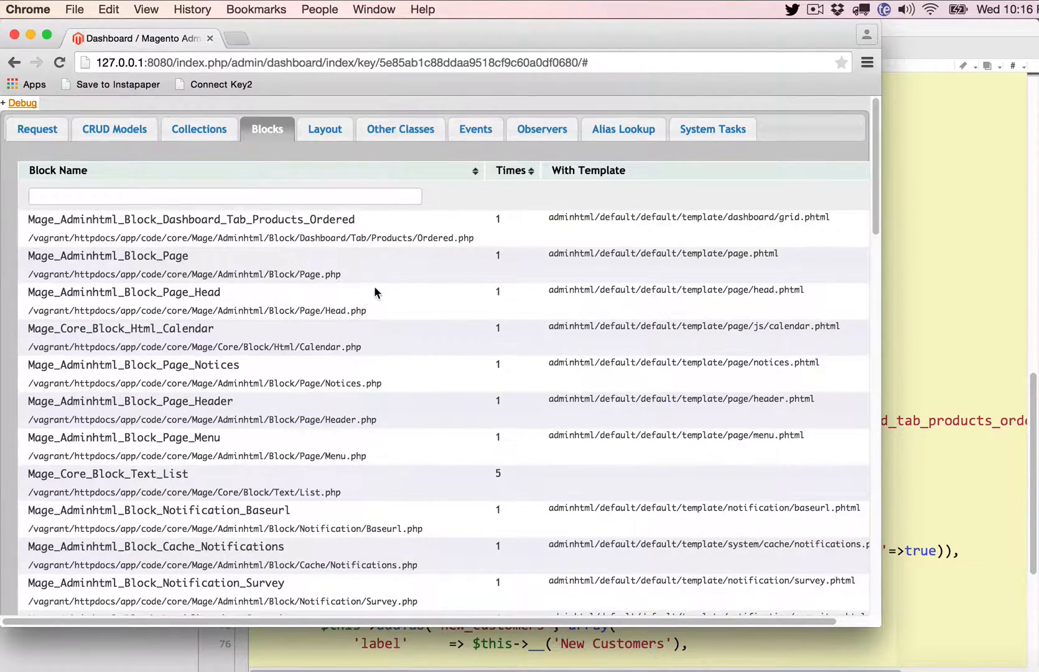
left_click(324, 129)
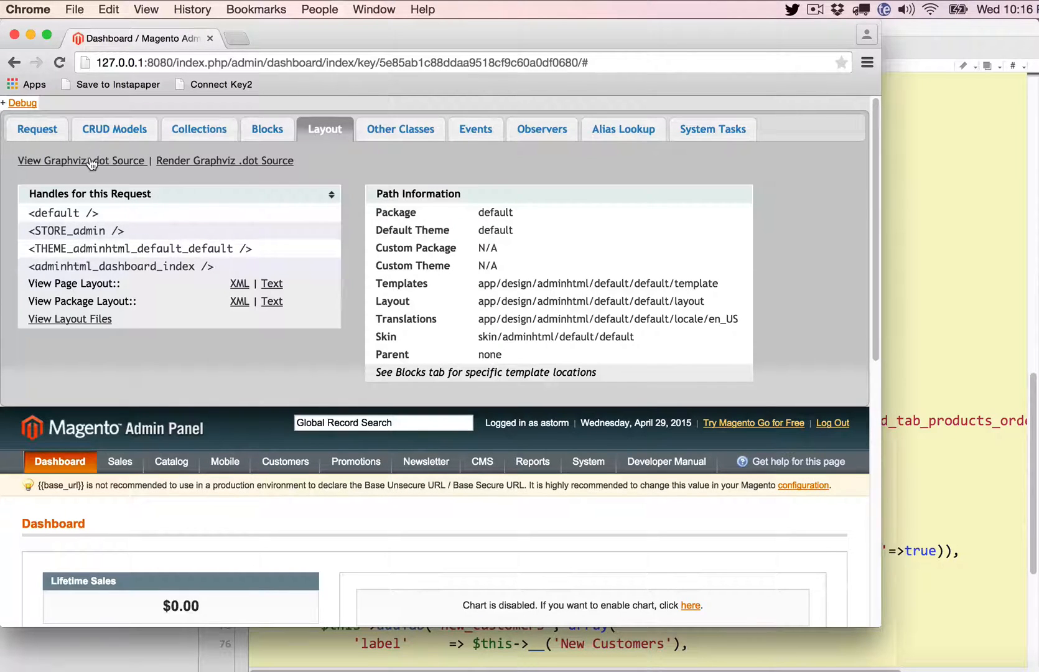
left_click(82, 160)
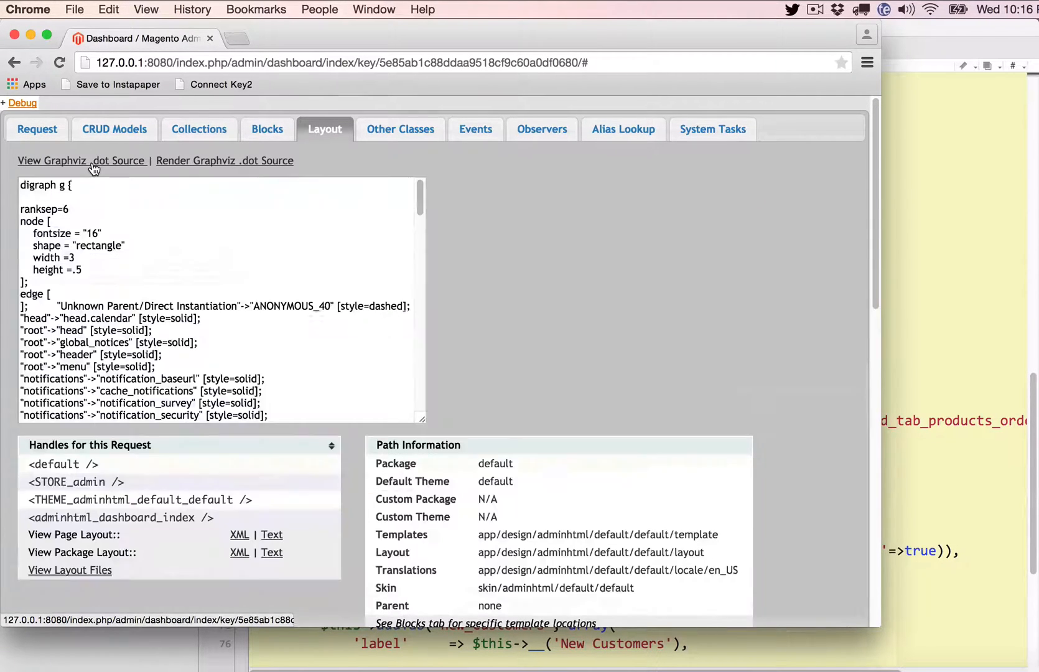
double_click(97, 245)
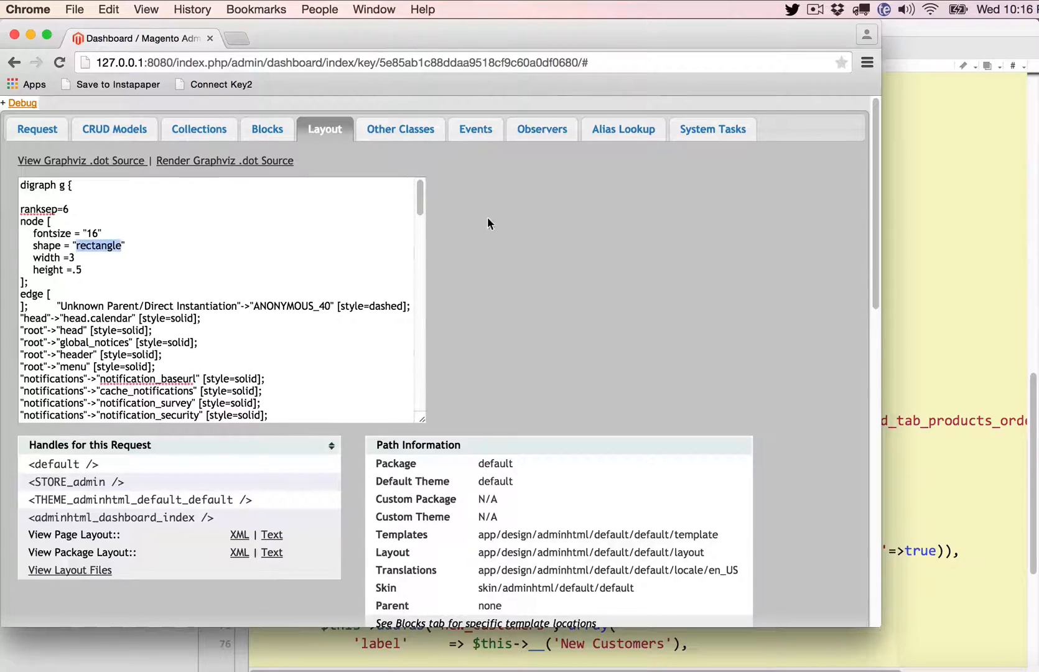
scroll("down", 3)
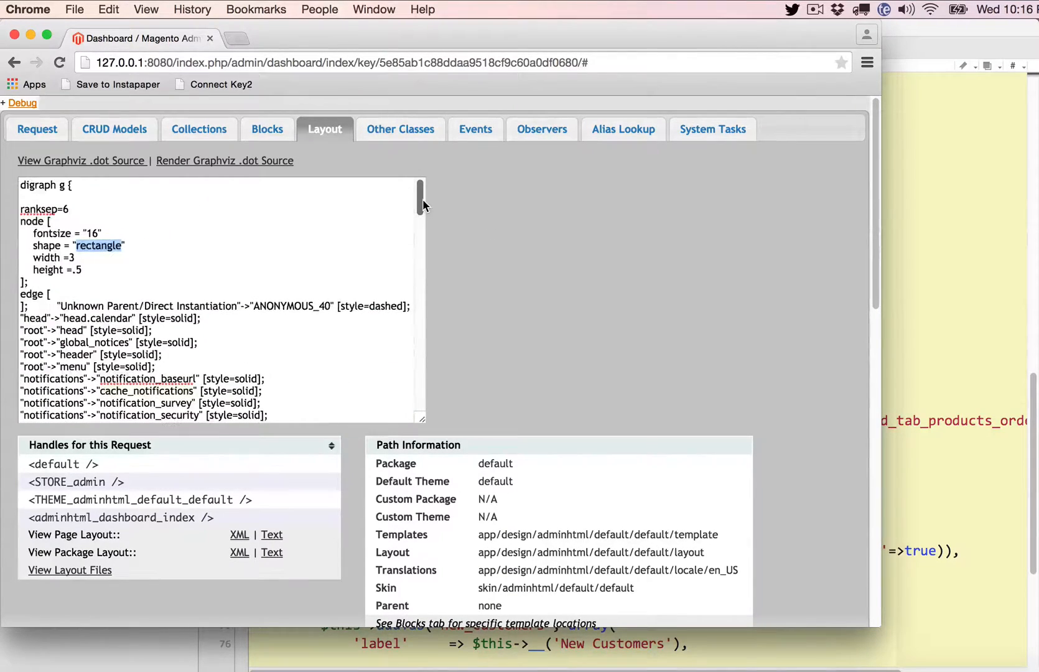
mouse_move(138, 170)
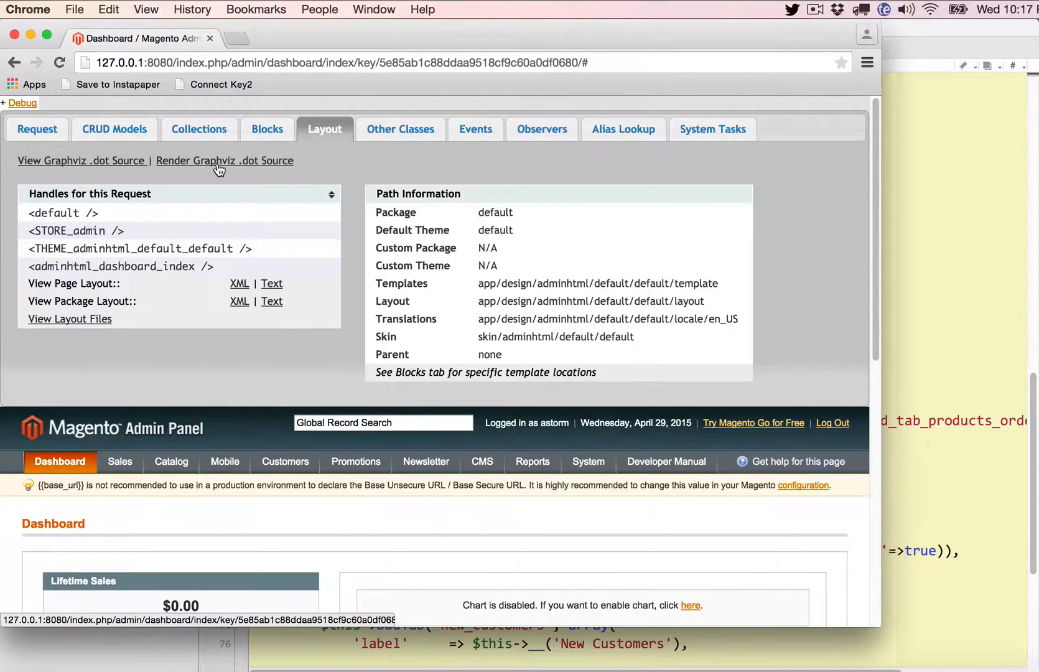
Step: Render the Graphviz .dot source and zoom the graph around the root block
left_click(225, 160)
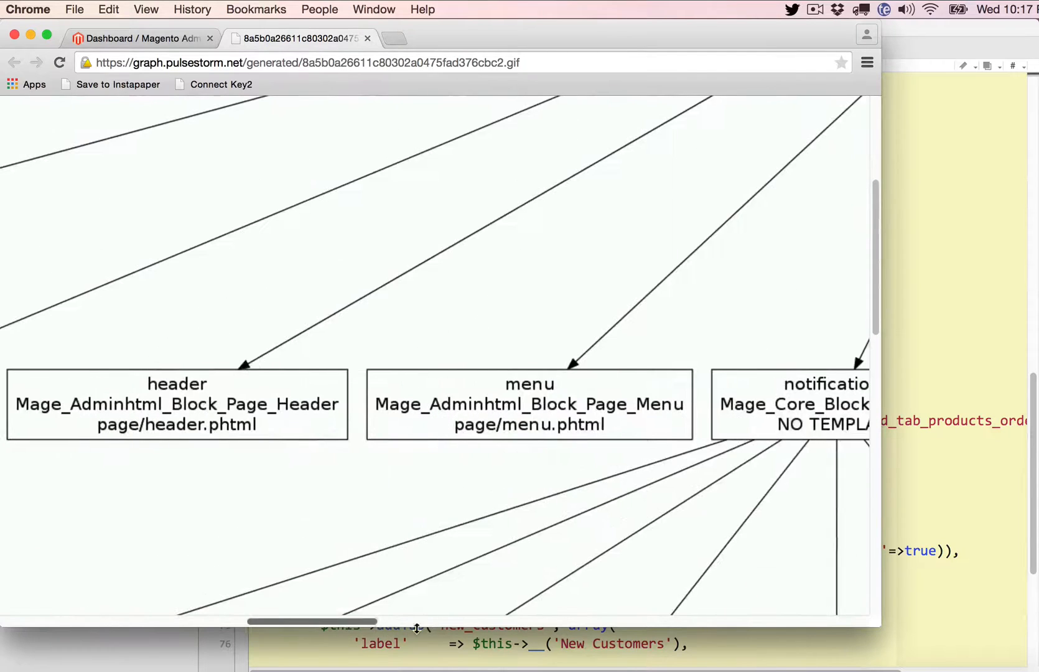
scroll("down", 3)
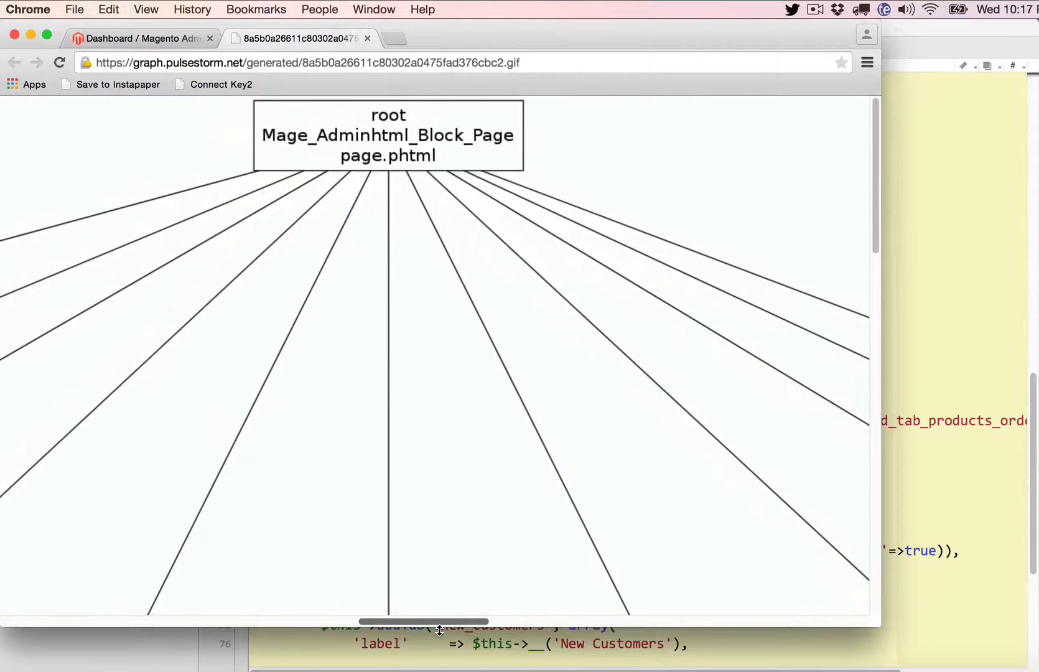
left_click(412, 119)
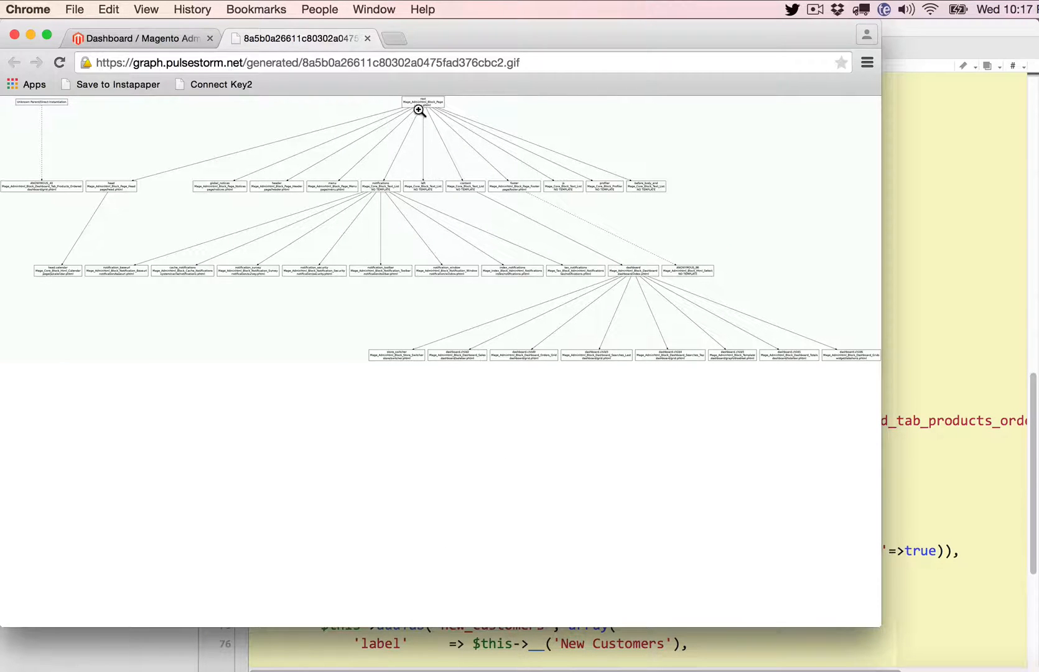
left_click(418, 110)
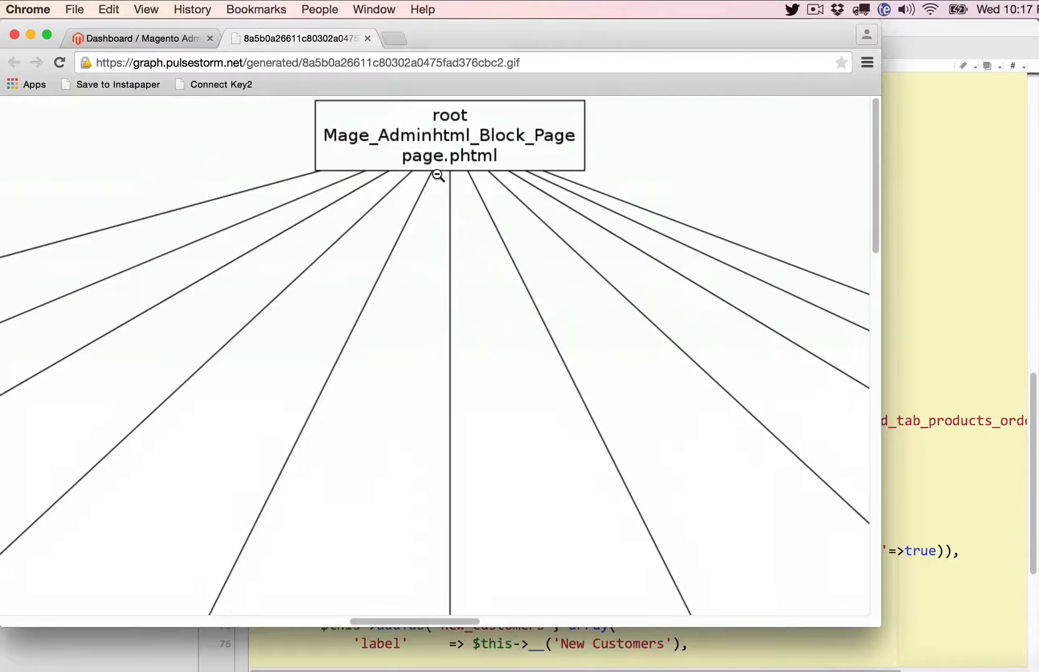
Step: Toggle the graph between fit-to-window overview and a close-up near the dashboard block
left_click(437, 176)
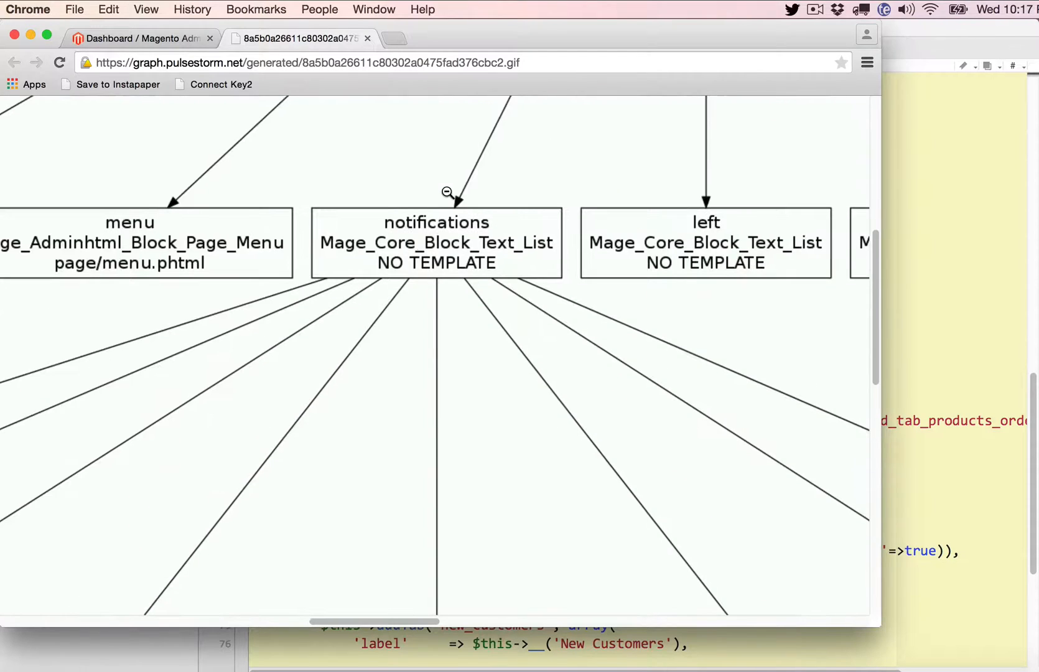
left_click(445, 191)
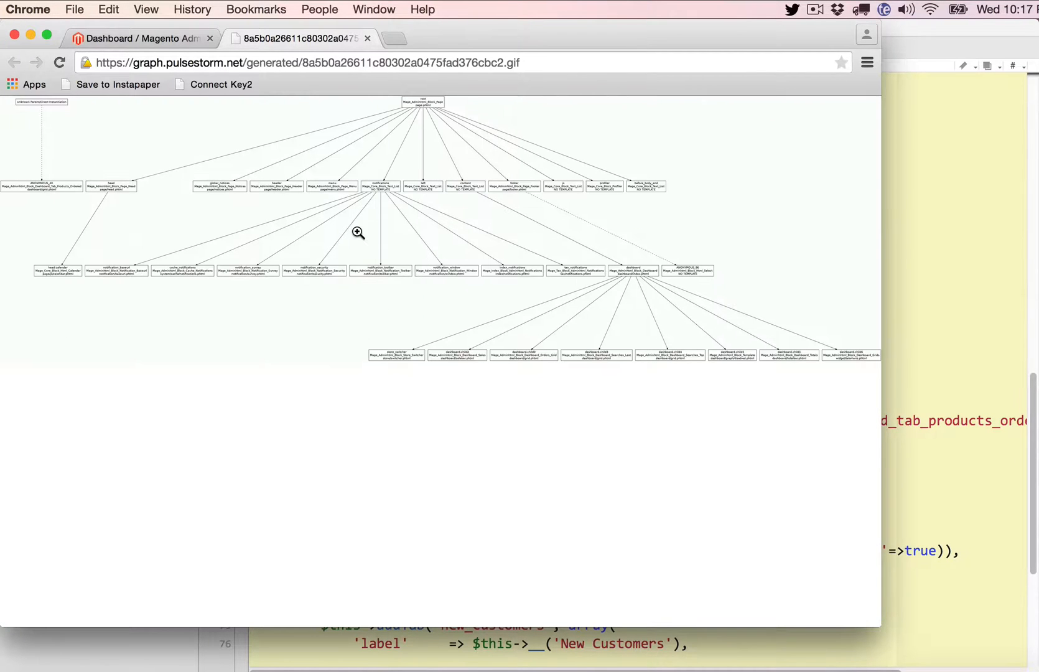
left_click(357, 233)
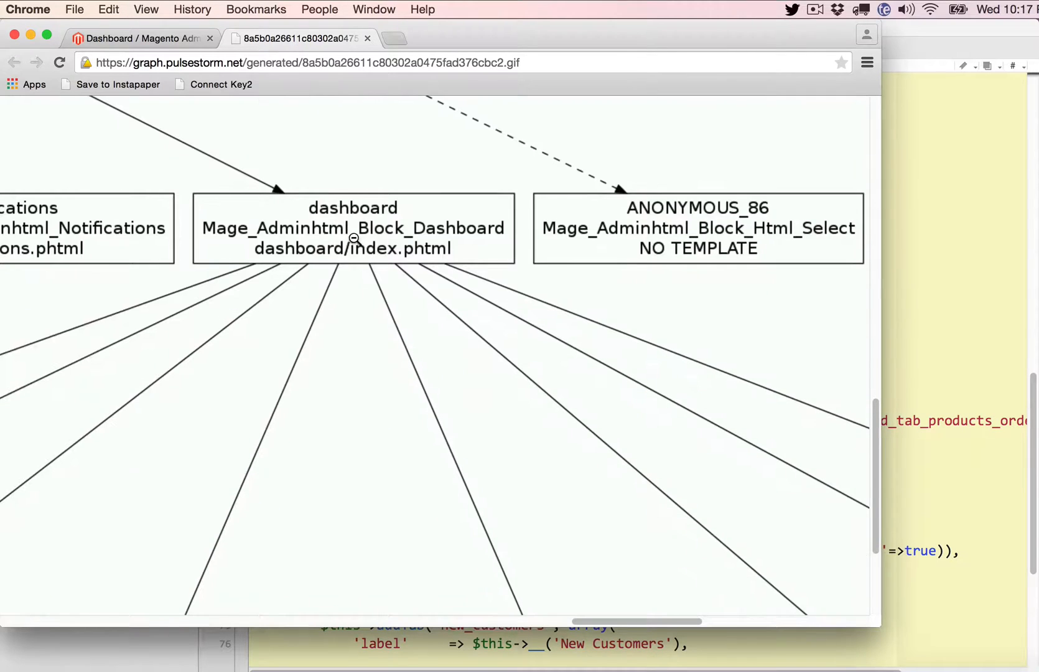
scroll("down", 3)
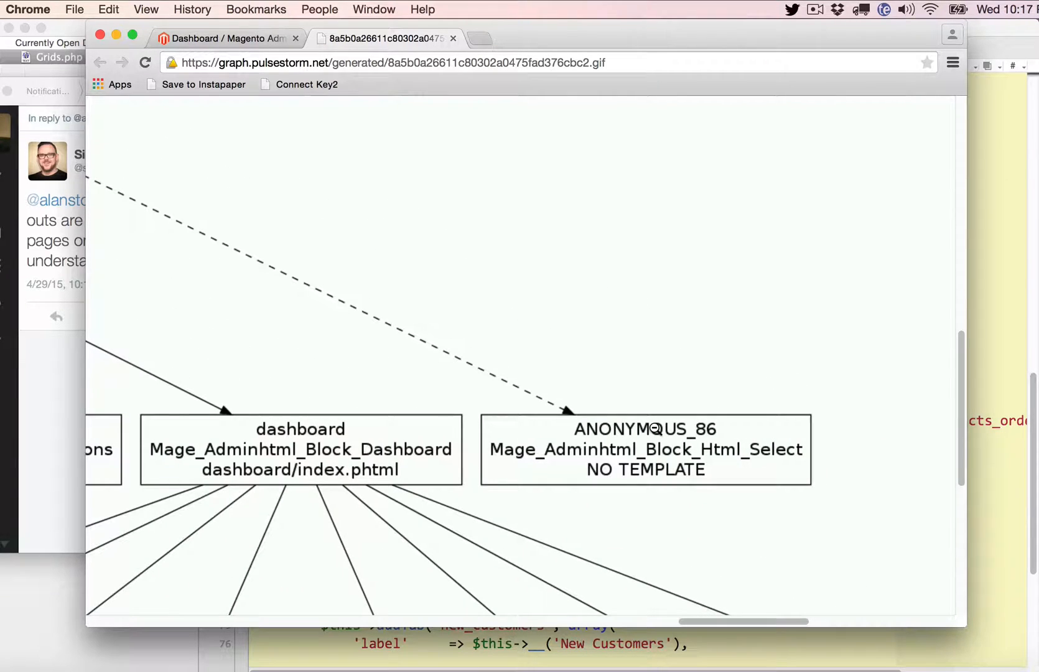
mouse_move(346, 330)
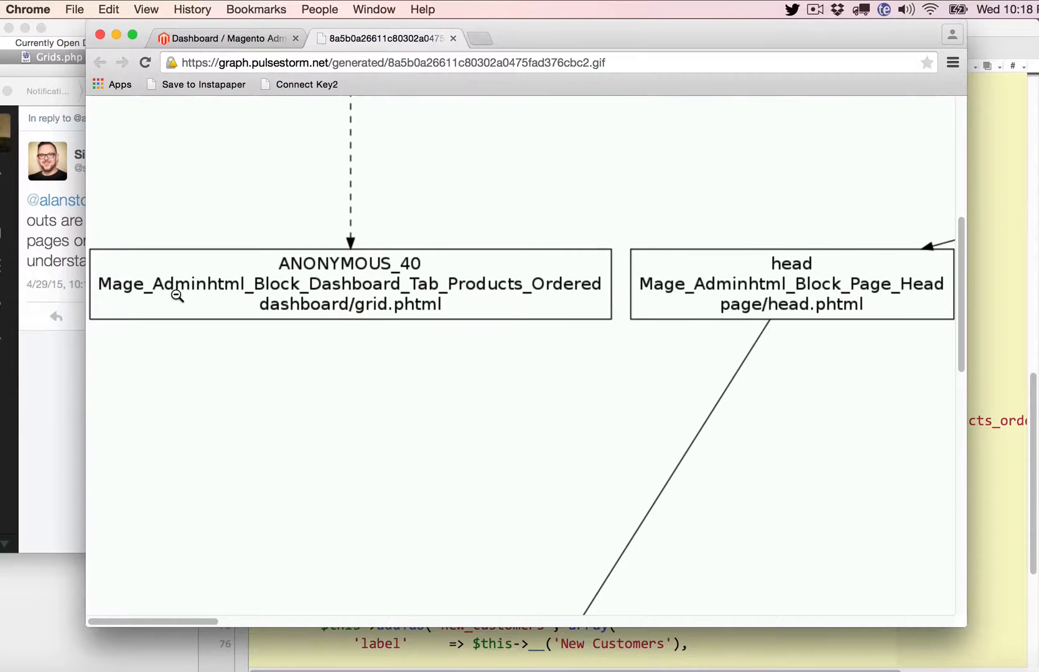
mouse_move(212, 302)
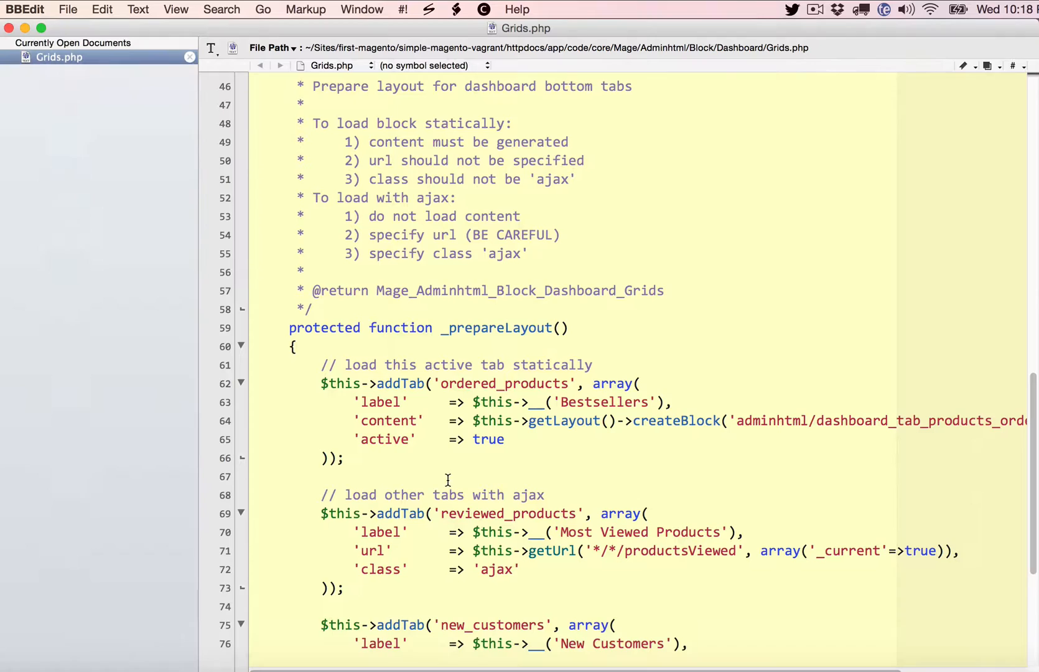
Step: Select the createBlock line for adminhtml/dashboard_tab_products_ordered in Grids.php _prepareLayout
scroll("down", 3)
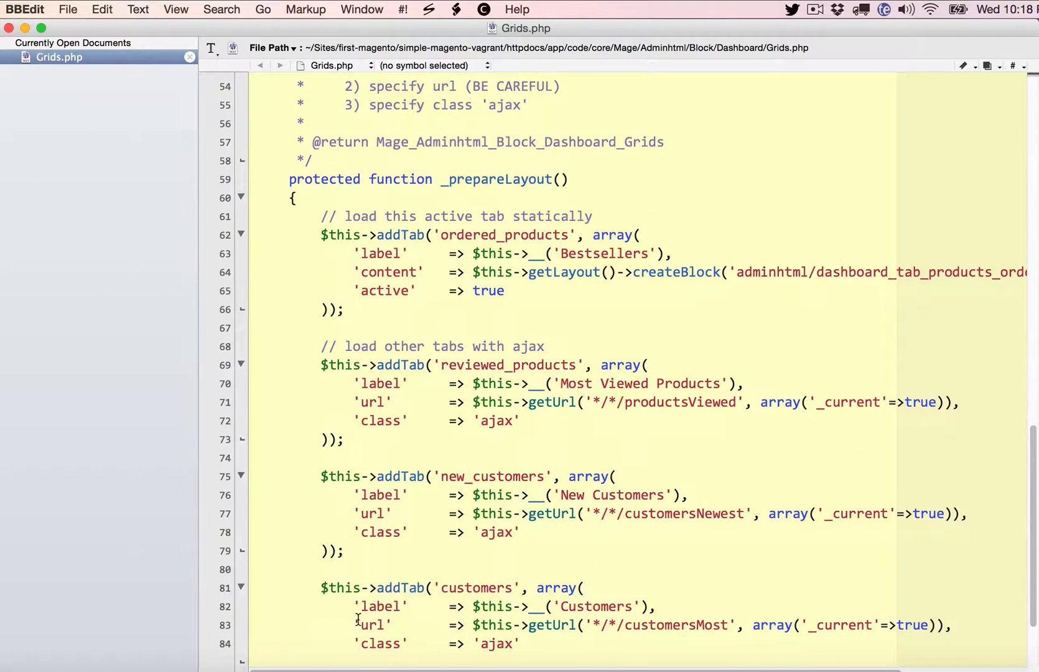
double_click(495, 179)
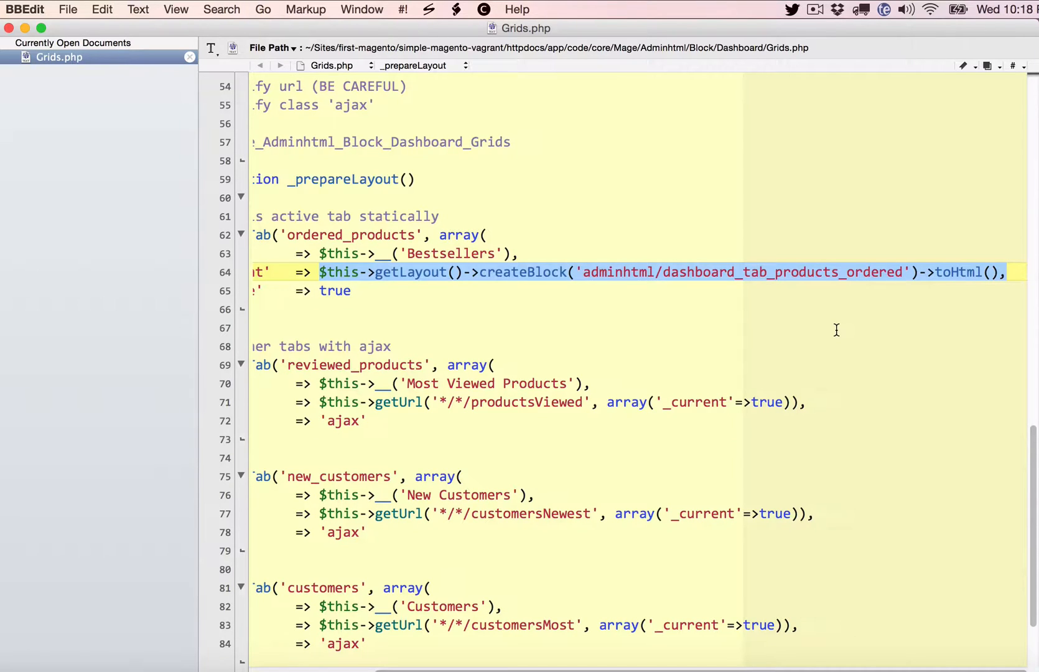
mouse_move(779, 471)
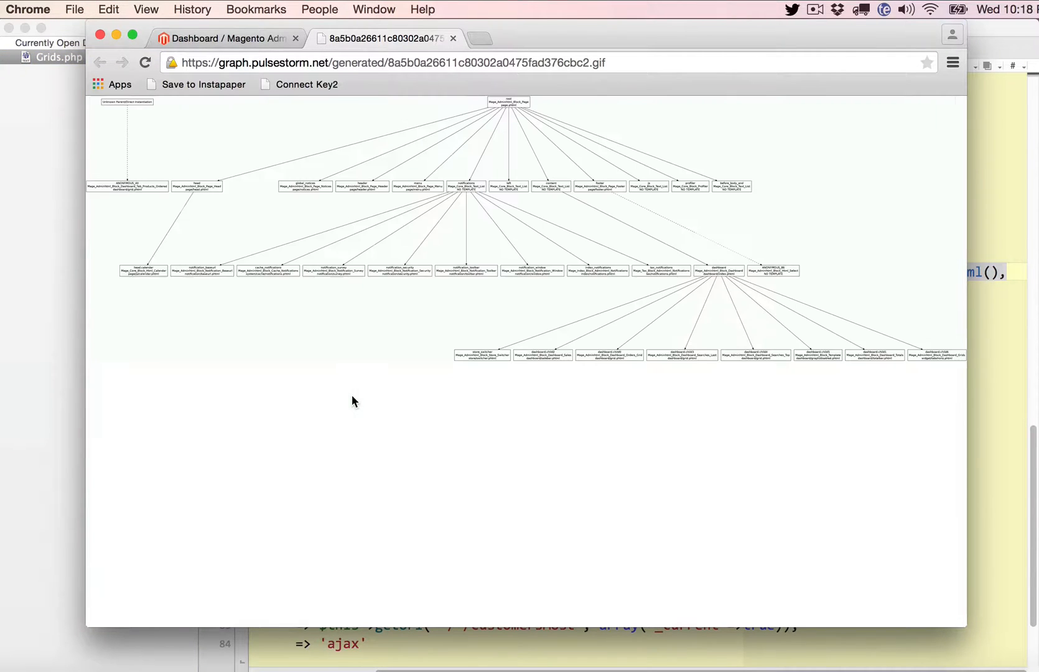
mouse_move(447, 402)
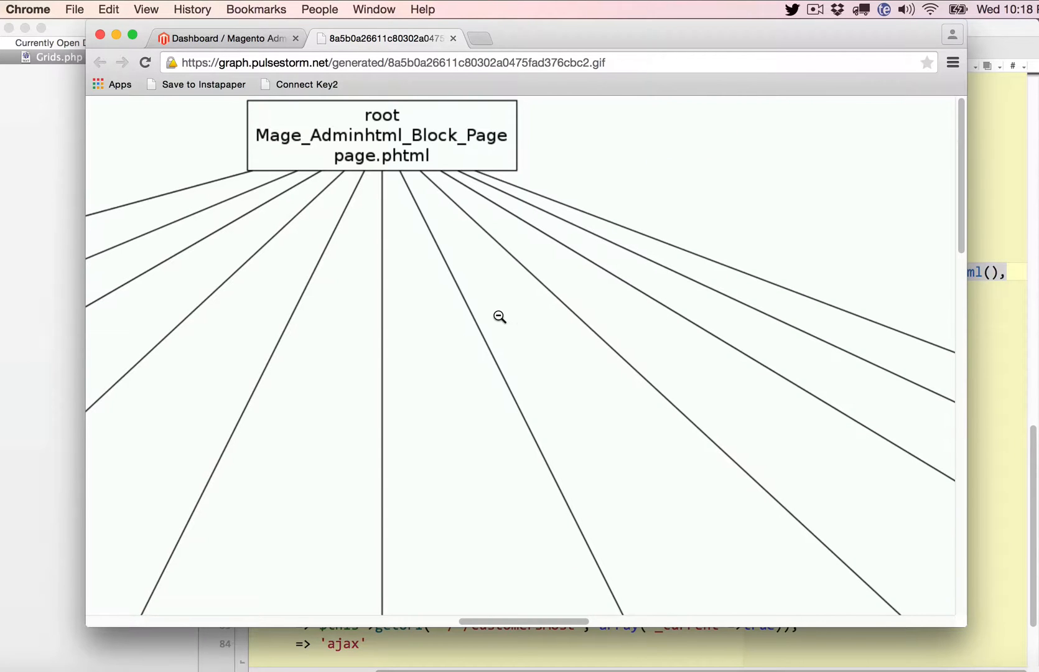
mouse_move(470, 315)
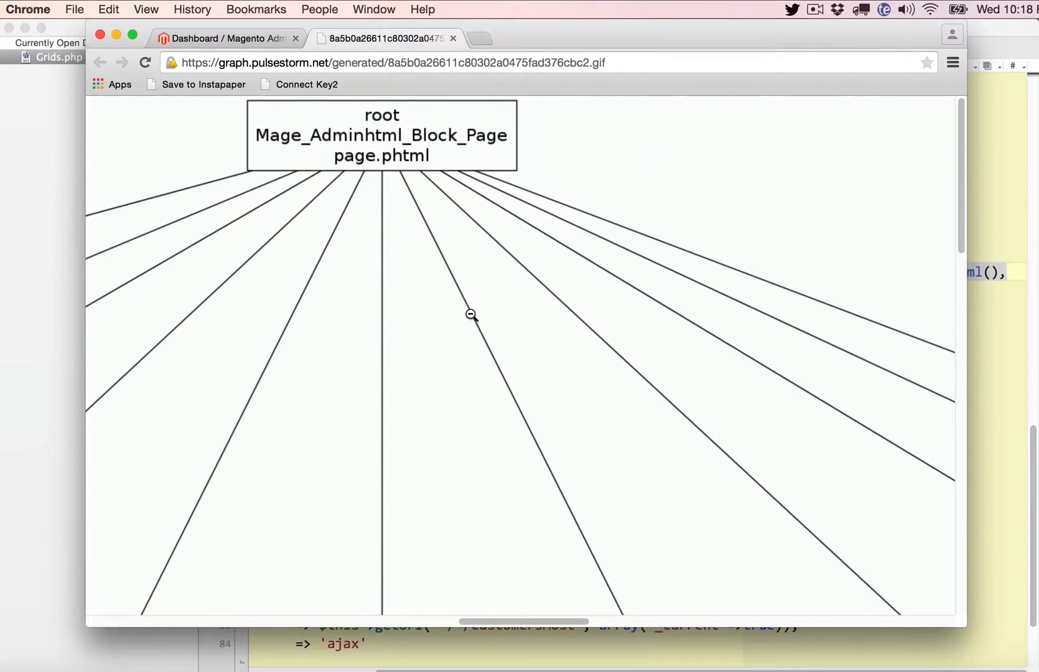
Step: Zoom the graph GIF back out to fit the whole layout in the window
left_click(469, 315)
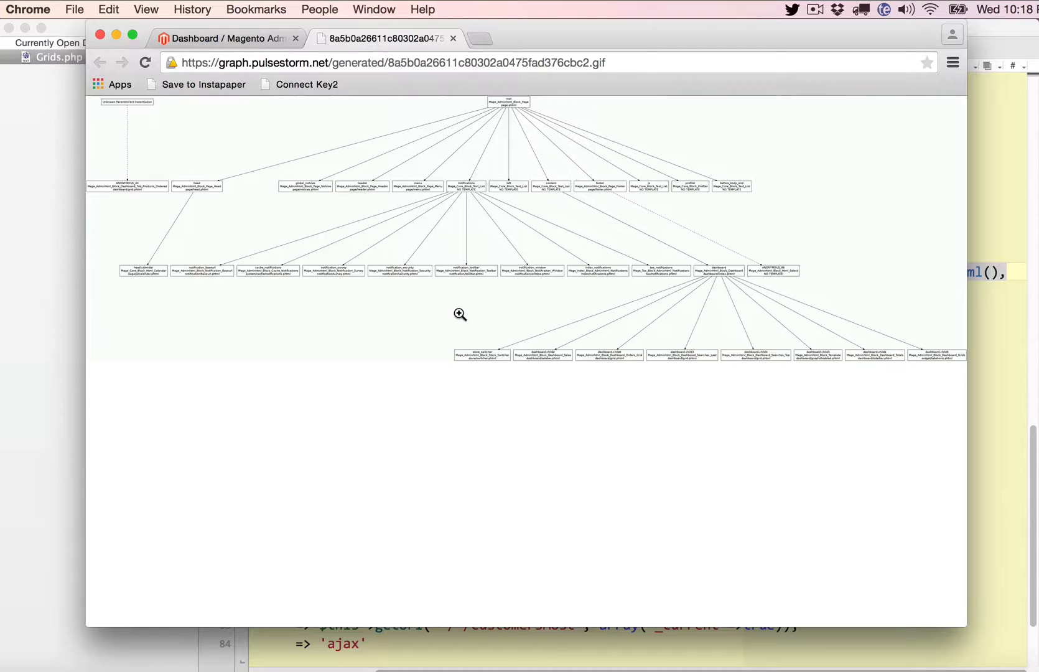